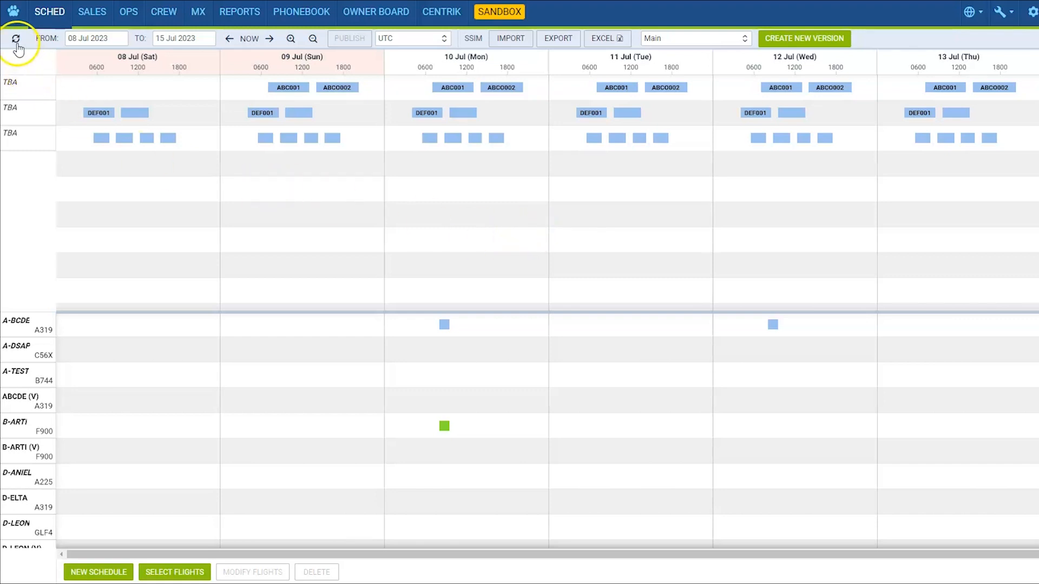
- Reload the schedule timeline, adjust its period and span, and cancel a new version form
{"action": "left_click", "coordinate": [16, 39]}
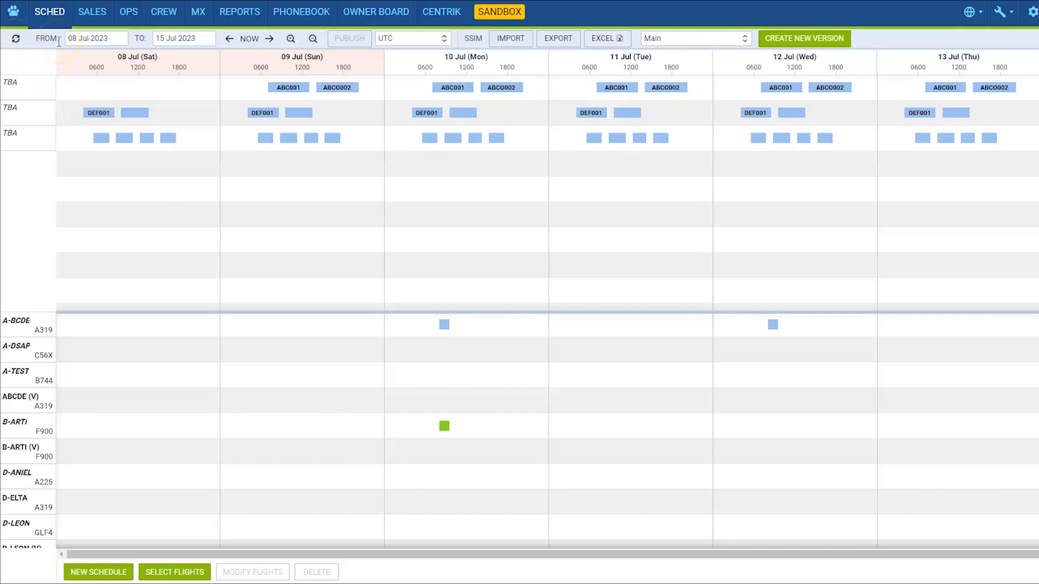
{"action": "left_click", "coordinate": [184, 38]}
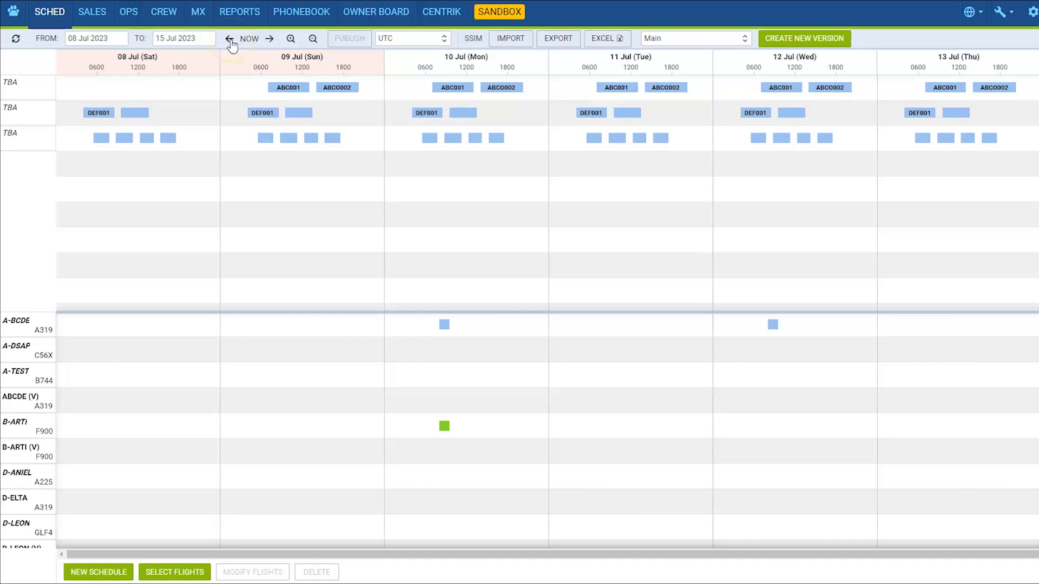
{"action": "mouse_move", "coordinate": [270, 43]}
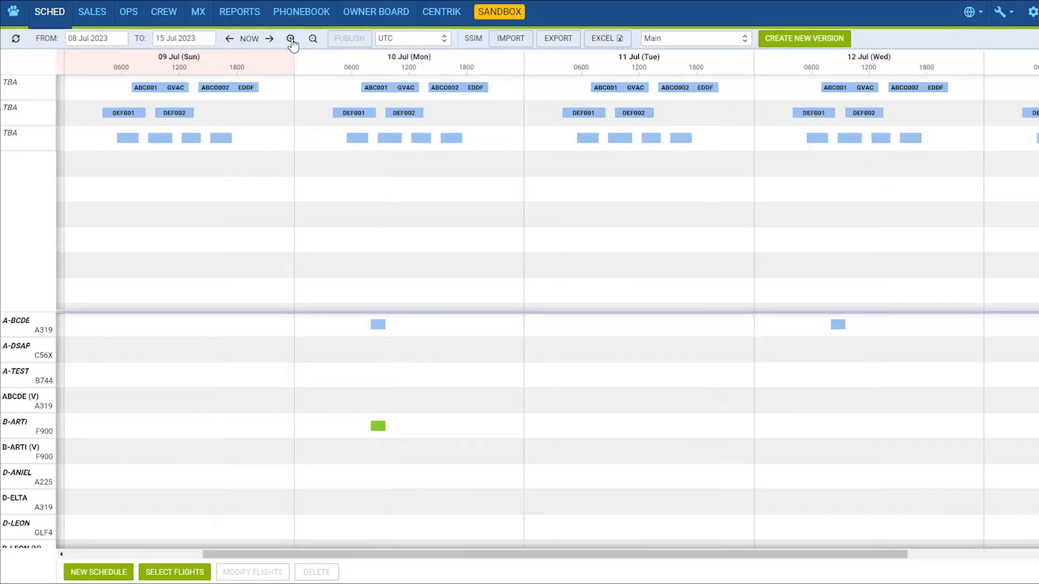
{"action": "left_click", "coordinate": [313, 37]}
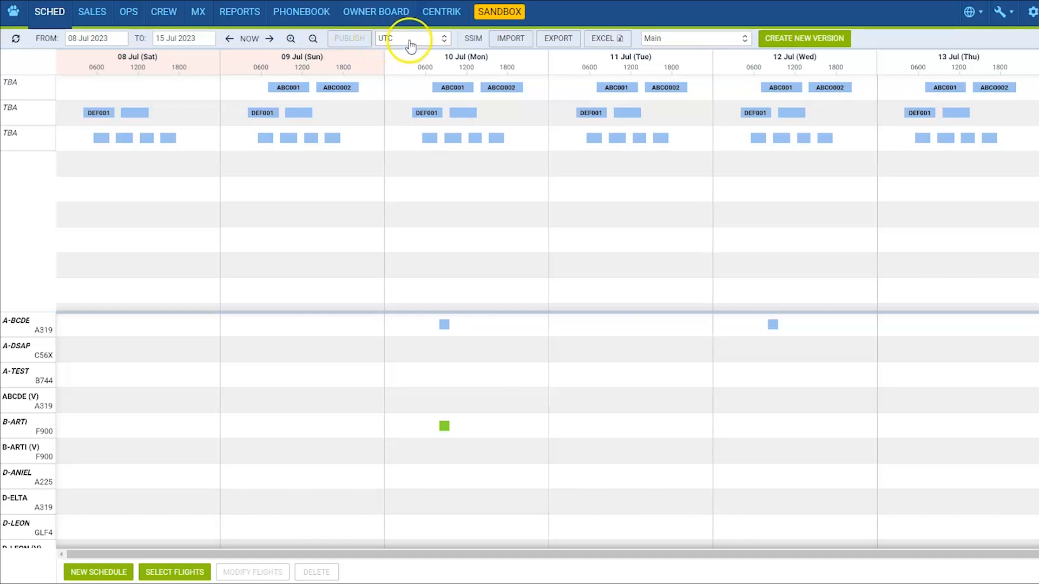
{"action": "mouse_move", "coordinate": [509, 38]}
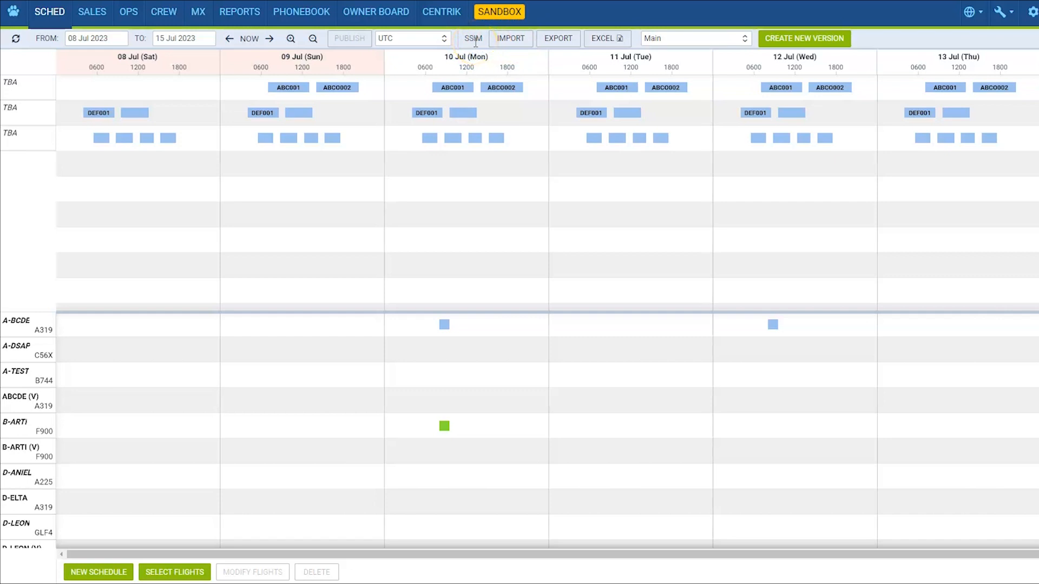
{"action": "mouse_move", "coordinate": [607, 37]}
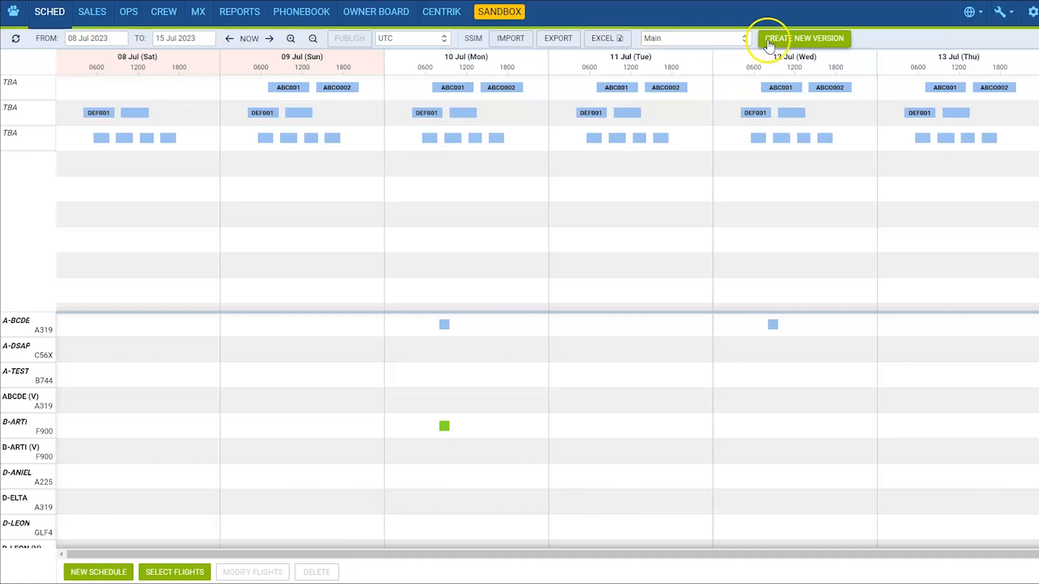
{"action": "left_click", "coordinate": [804, 38]}
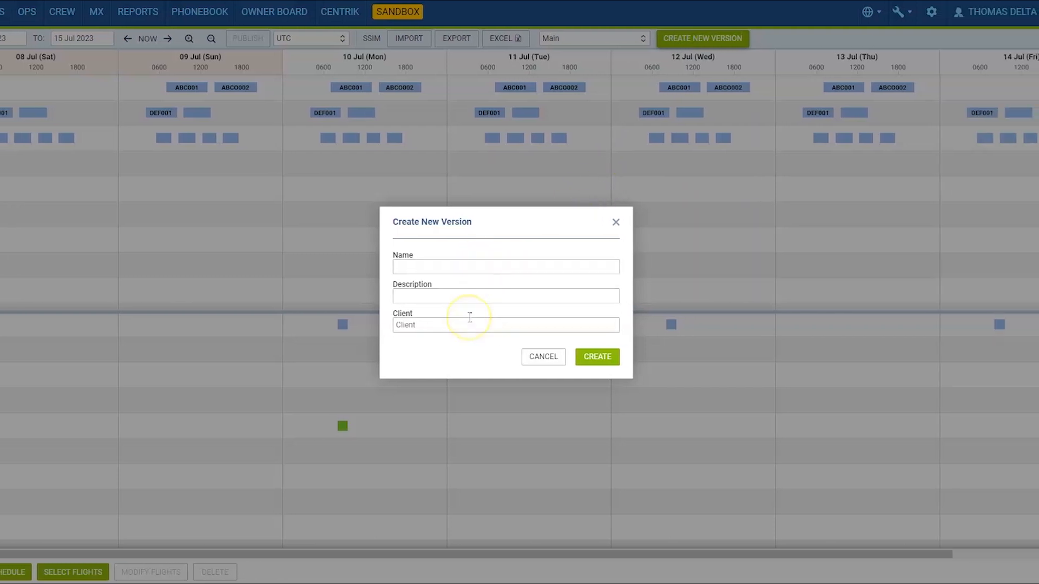
{"action": "left_click", "coordinate": [615, 222]}
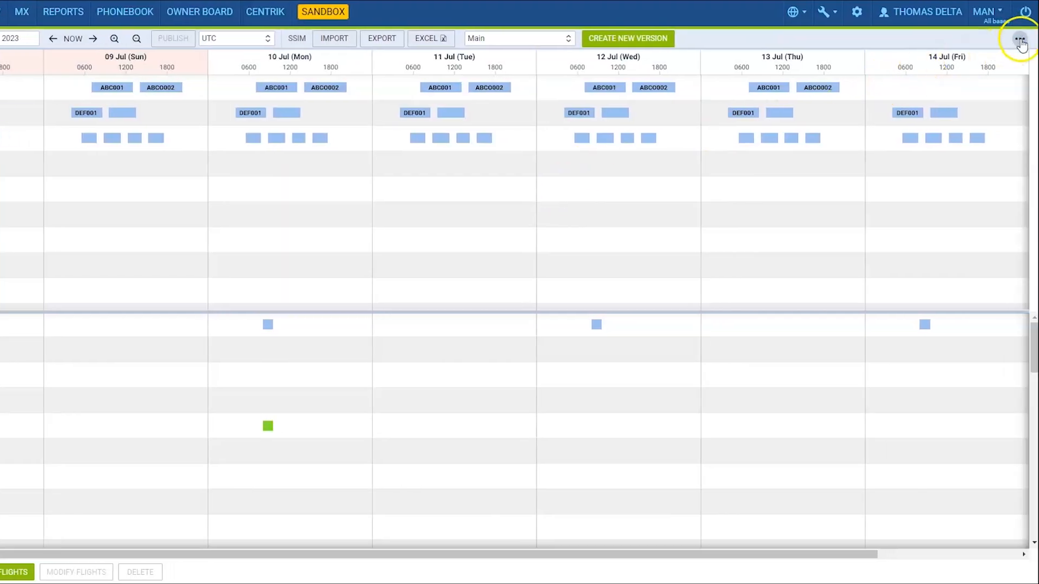
{"action": "left_click", "coordinate": [1021, 38]}
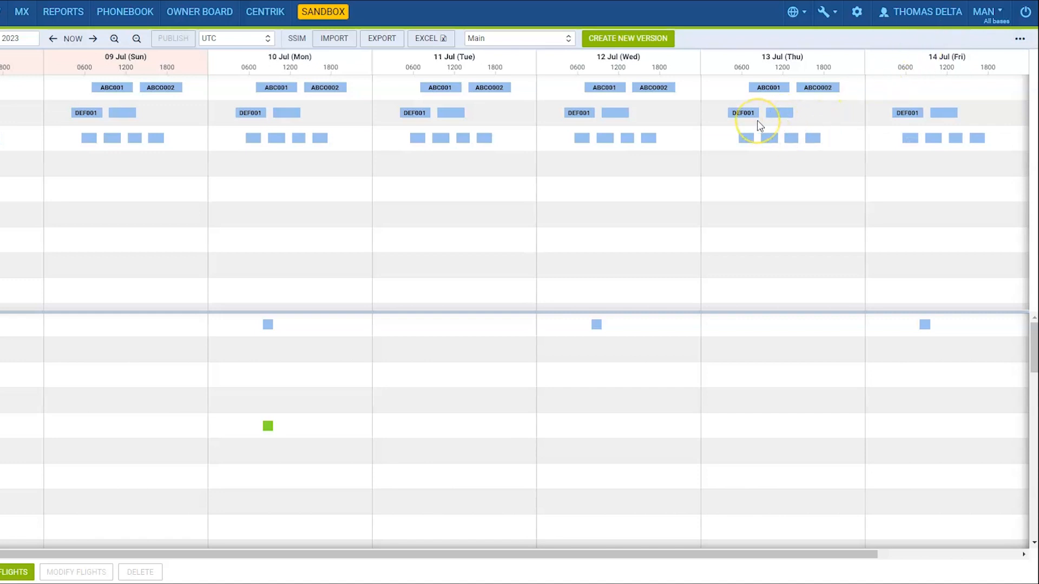
{"action": "mouse_move", "coordinate": [734, 156]}
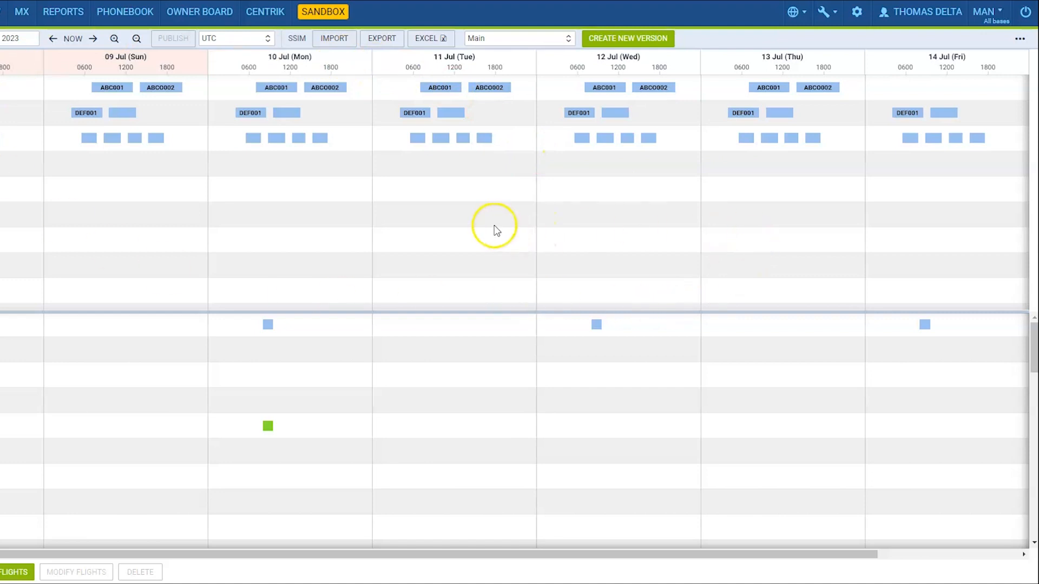
{"action": "mouse_move", "coordinate": [344, 535]}
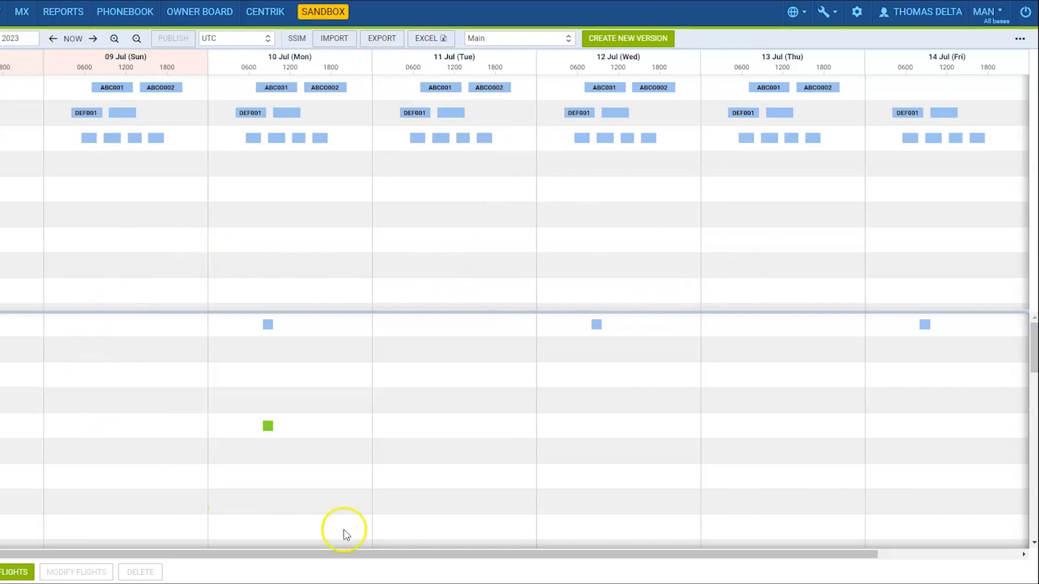
{"action": "mouse_move", "coordinate": [491, 372]}
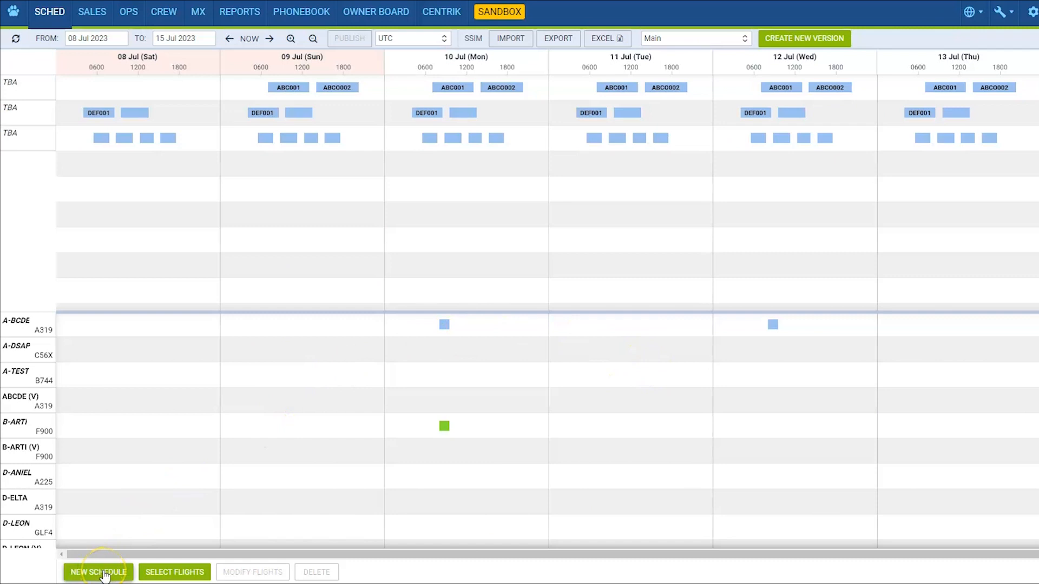
- Create a new schedule for 01–31 August 2023 on aircraft A-BCDE with weekly rotation
{"action": "left_click", "coordinate": [97, 572]}
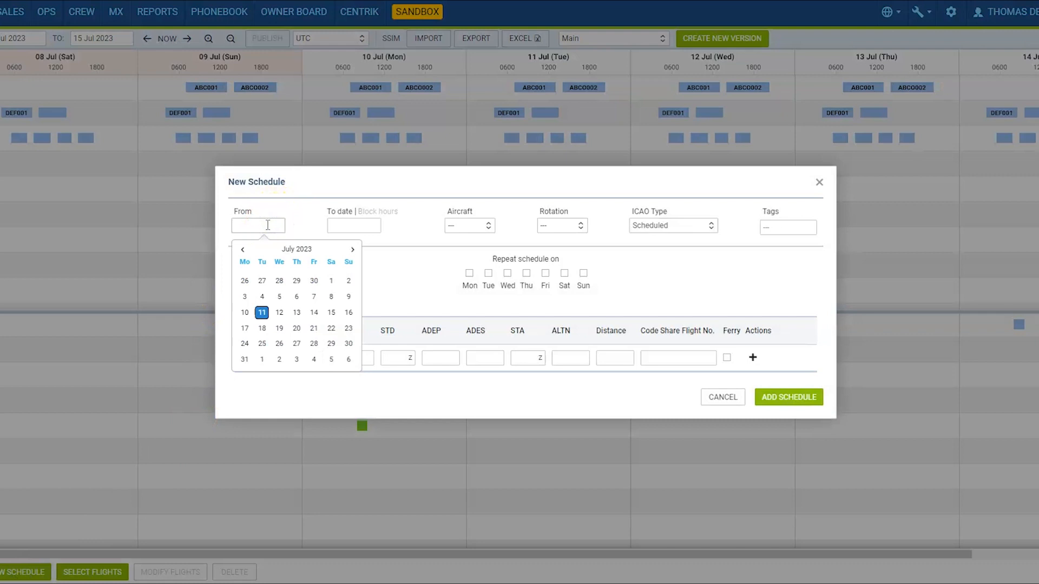
{"action": "left_click", "coordinate": [352, 249]}
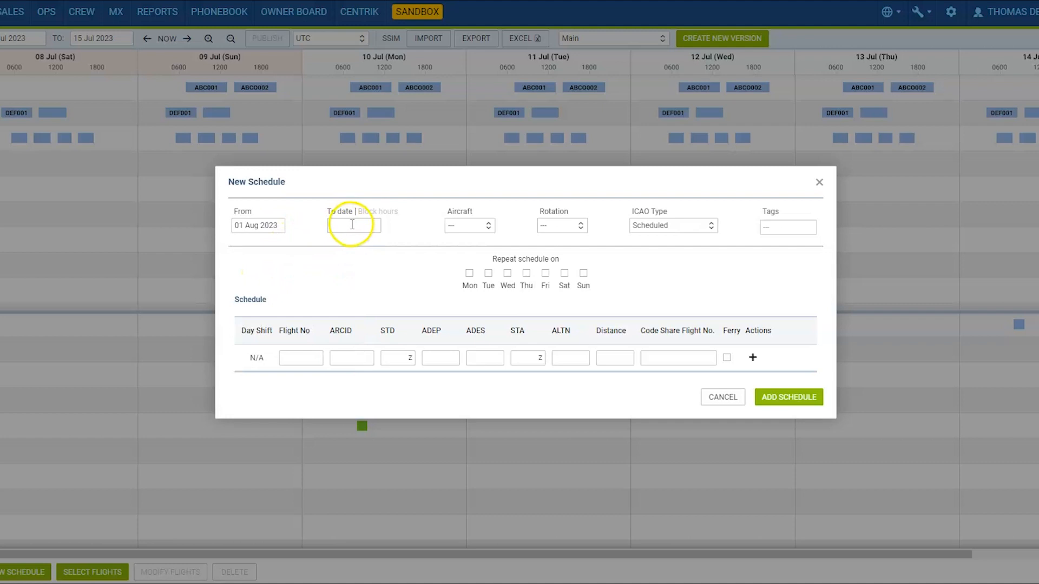
{"action": "left_click", "coordinate": [354, 225]}
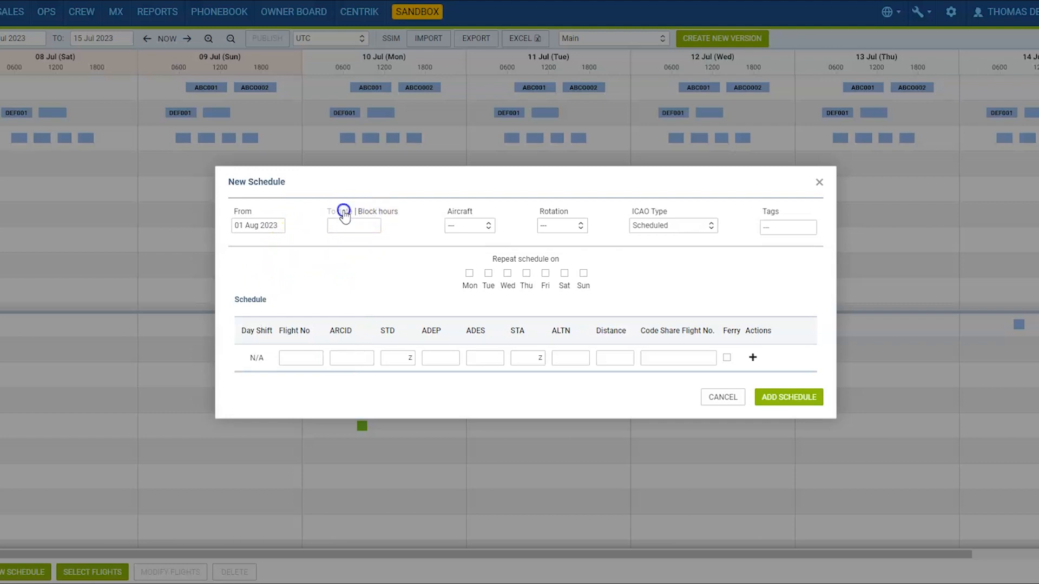
{"action": "left_click", "coordinate": [354, 225]}
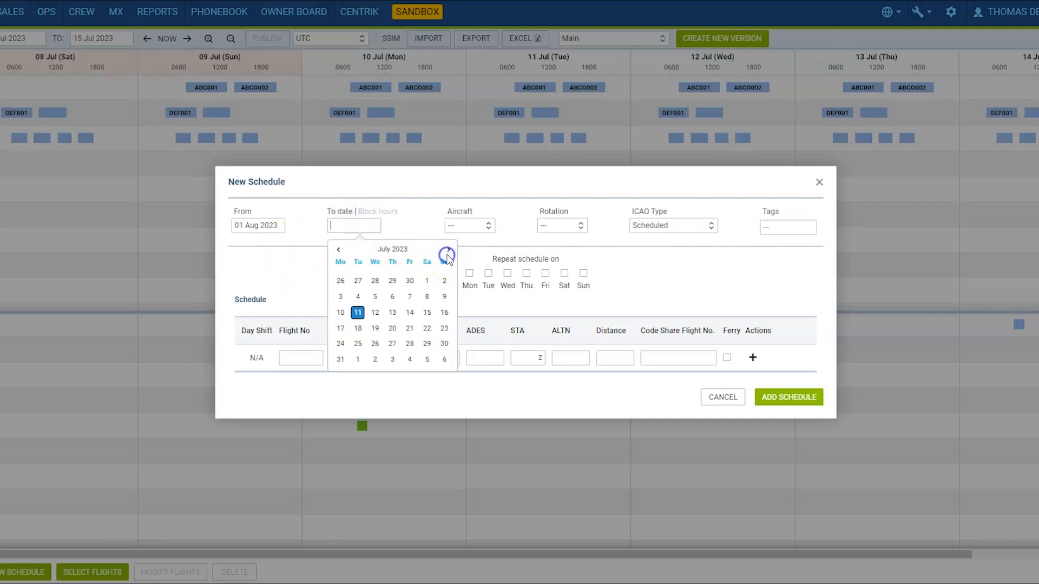
{"action": "left_click", "coordinate": [447, 249]}
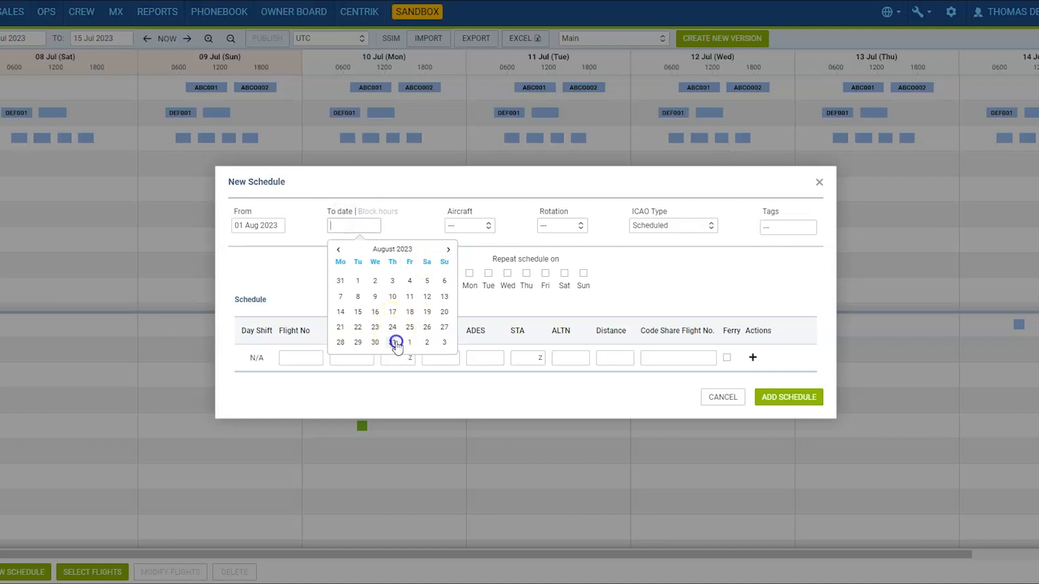
{"action": "left_click", "coordinate": [469, 225]}
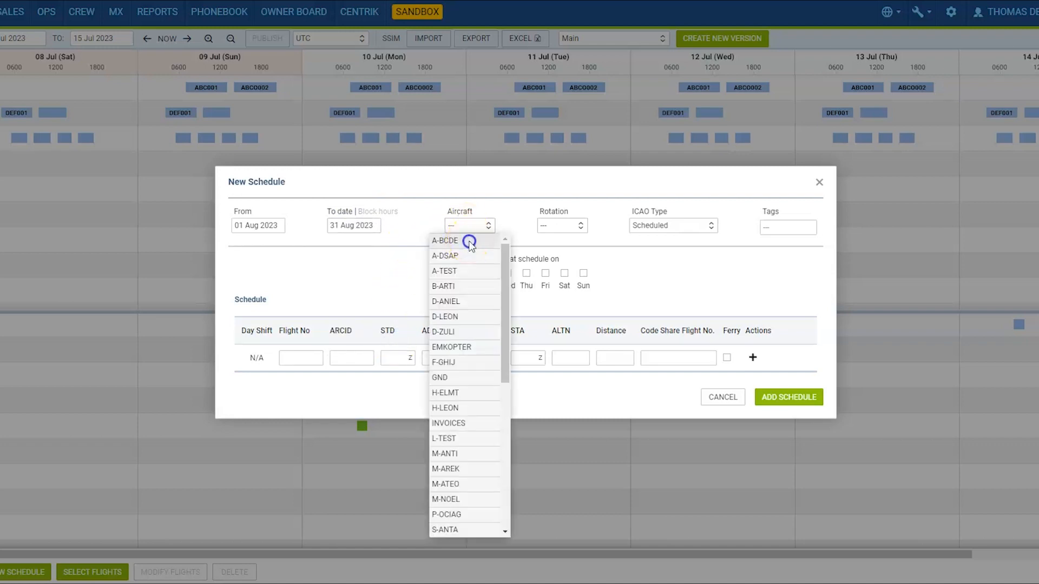
{"action": "left_click", "coordinate": [444, 240]}
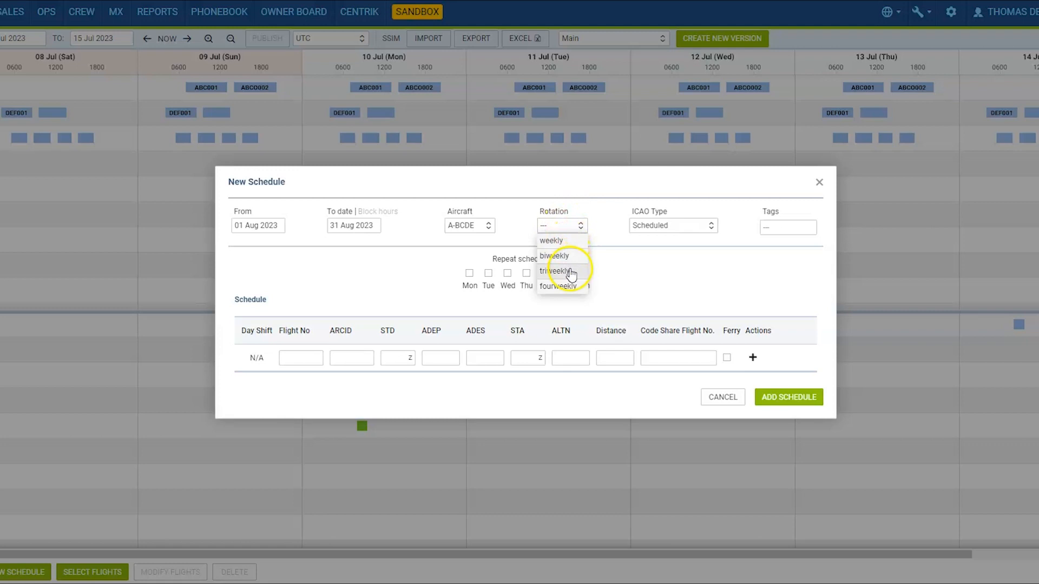
{"action": "mouse_move", "coordinate": [577, 291]}
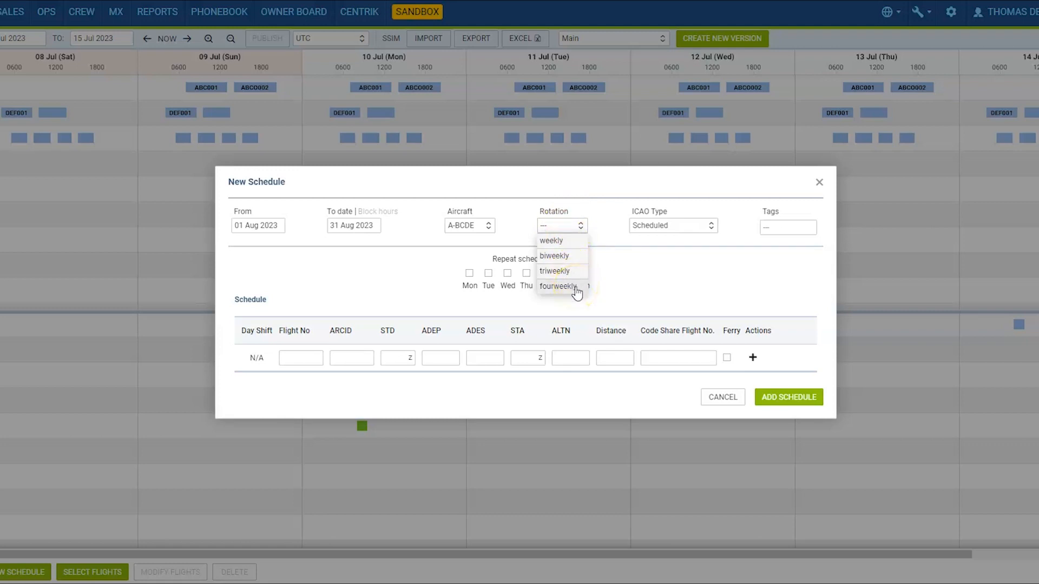
{"action": "left_click", "coordinate": [551, 240]}
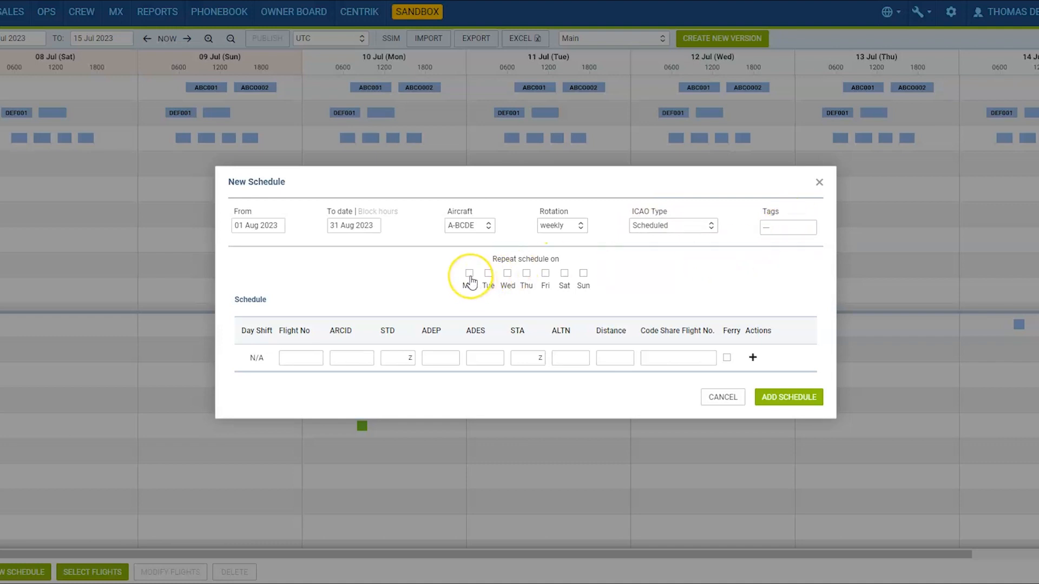
- Tick the Mon, Wed and Fri repeat checkboxes
{"action": "left_click", "coordinate": [469, 272]}
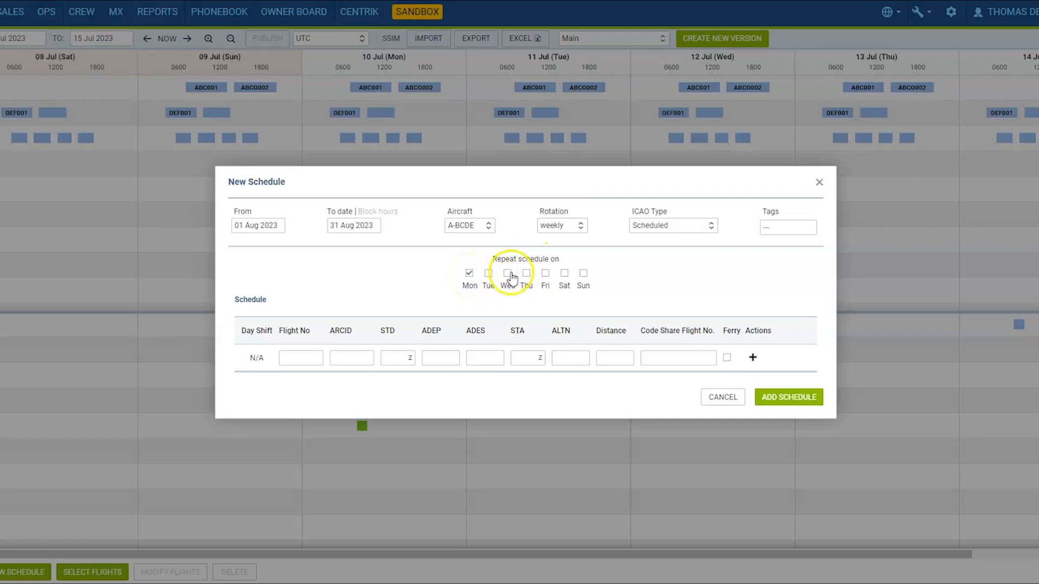
{"action": "left_click", "coordinate": [507, 273]}
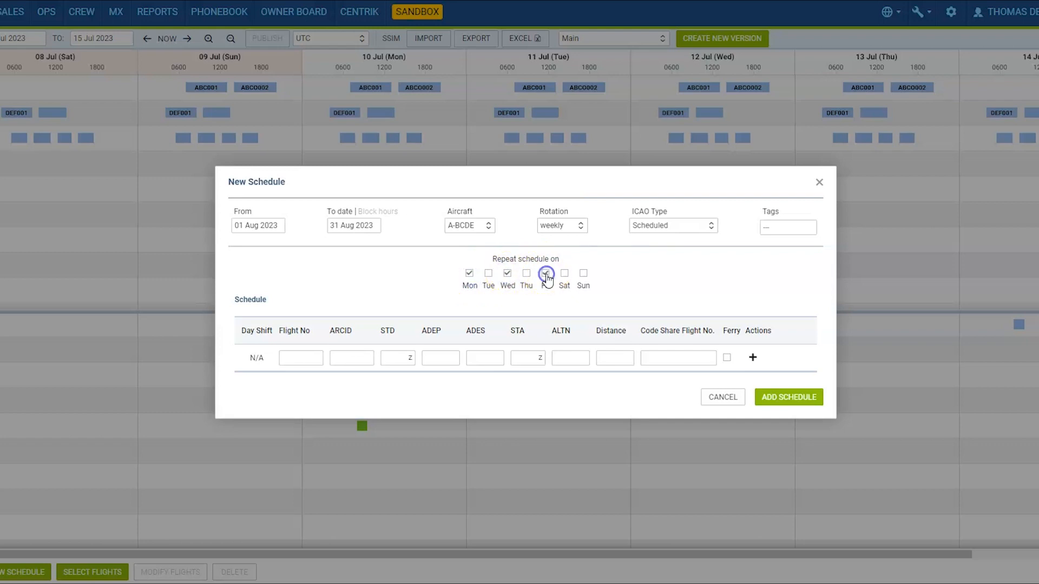
{"action": "left_click", "coordinate": [545, 273]}
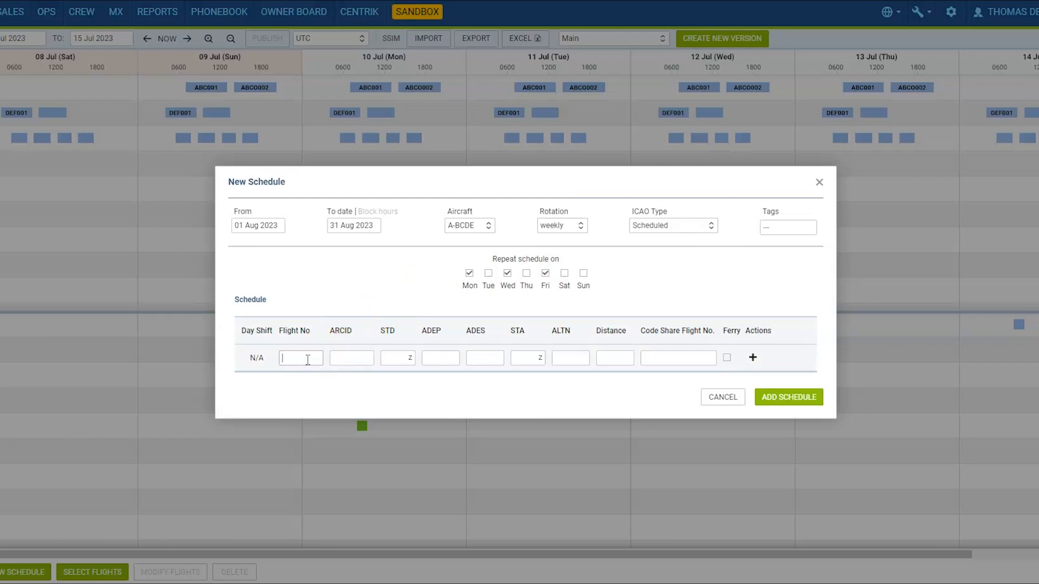
- Enter flight 123, STD 08:00, LOWW to EBBR, and add a return leg row
{"action": "type", "text": "123"}
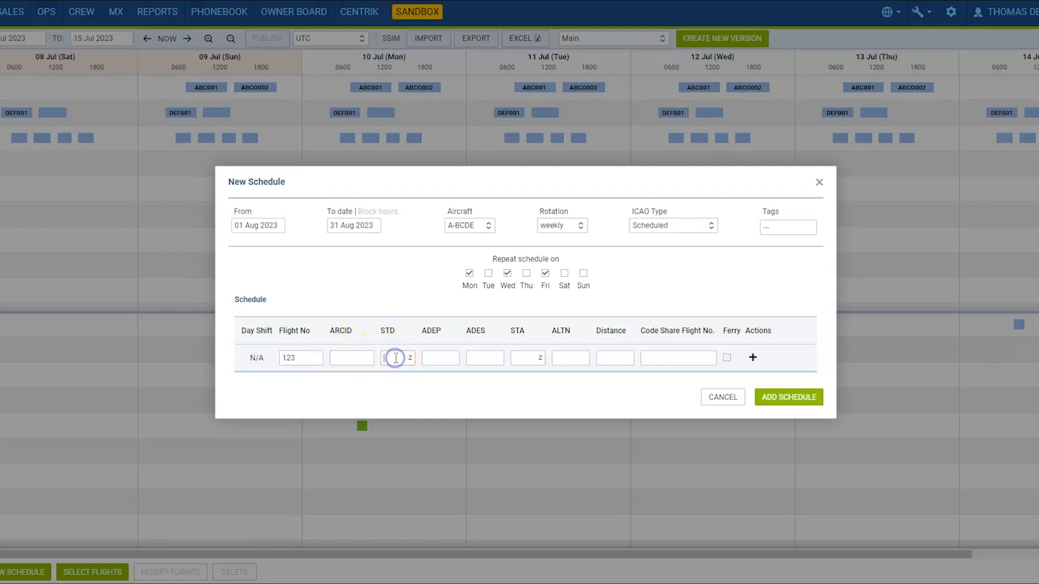
{"action": "type", "text": "0800"}
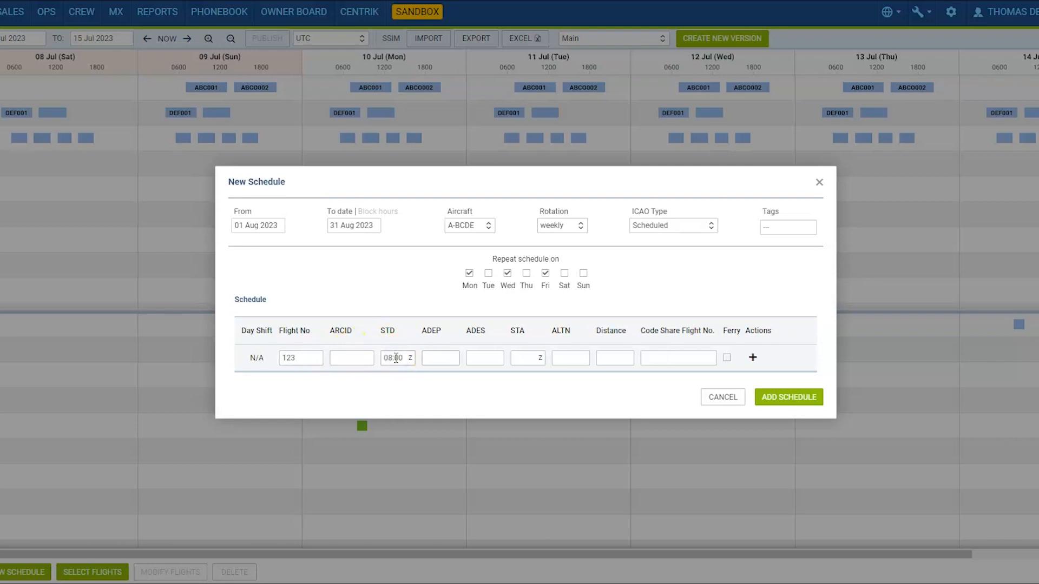
{"action": "type", "text": "LOWW"}
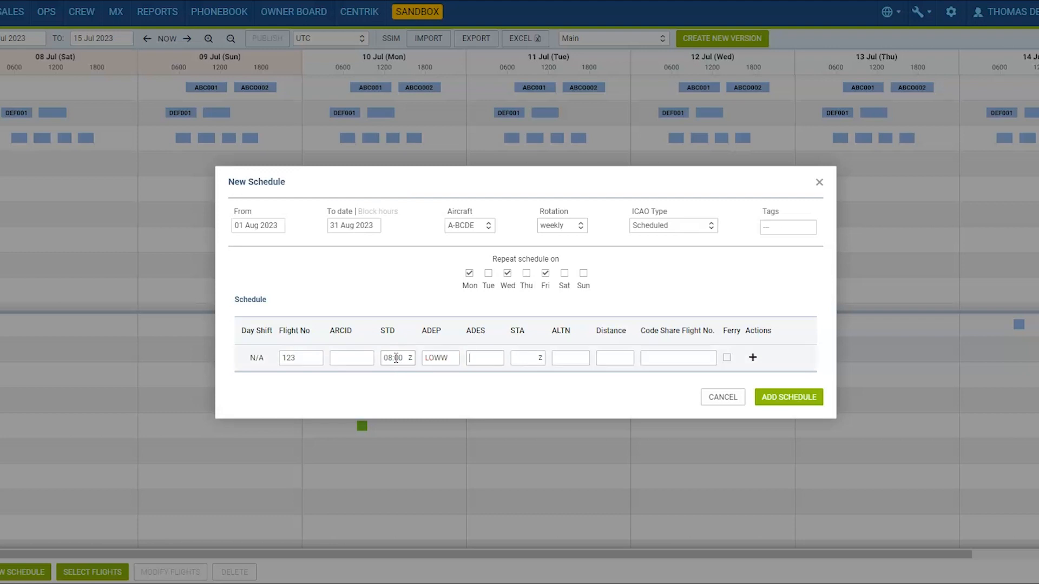
{"action": "type", "text": "EBBR"}
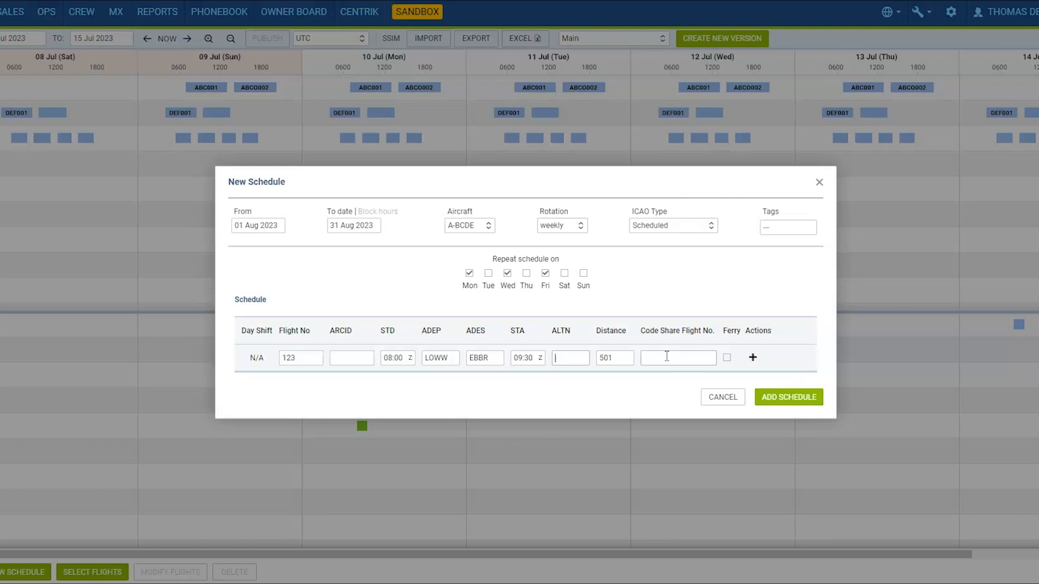
{"action": "left_click", "coordinate": [678, 358]}
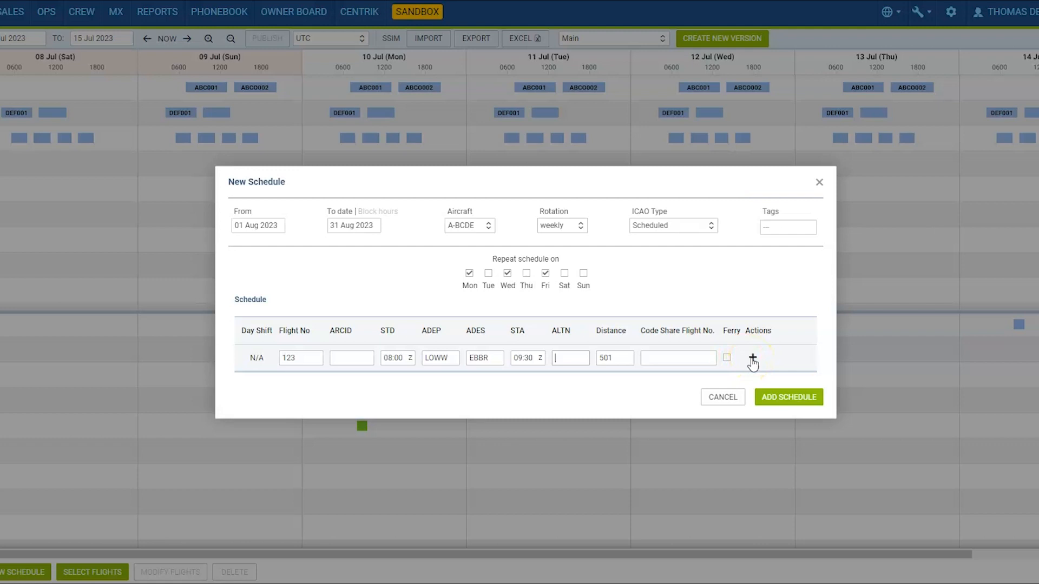
{"action": "left_click", "coordinate": [753, 362]}
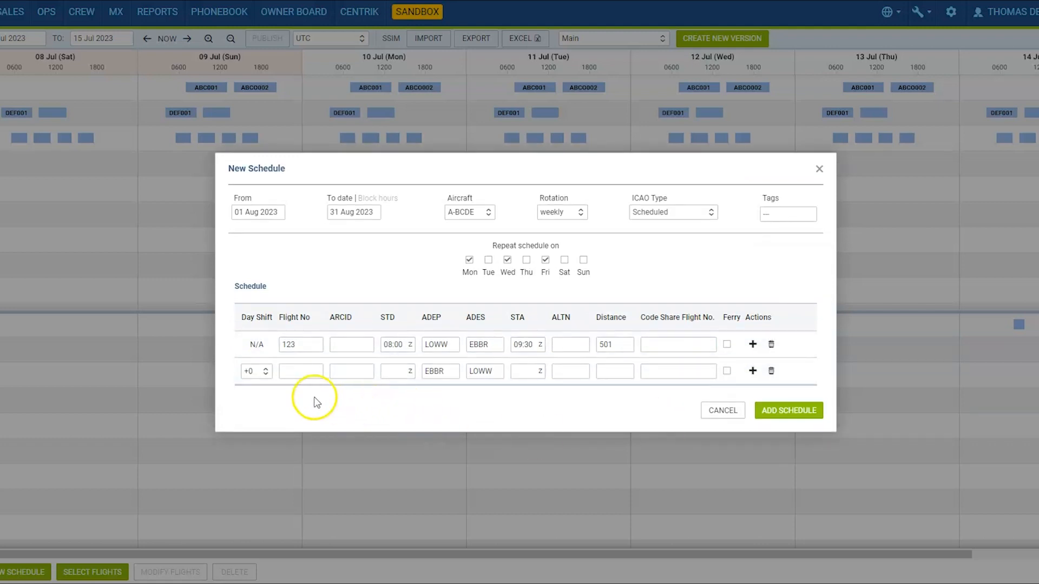
- Set the return leg's day shift to +1, then delete that EBBR–LOWW row
{"action": "left_click", "coordinate": [254, 372]}
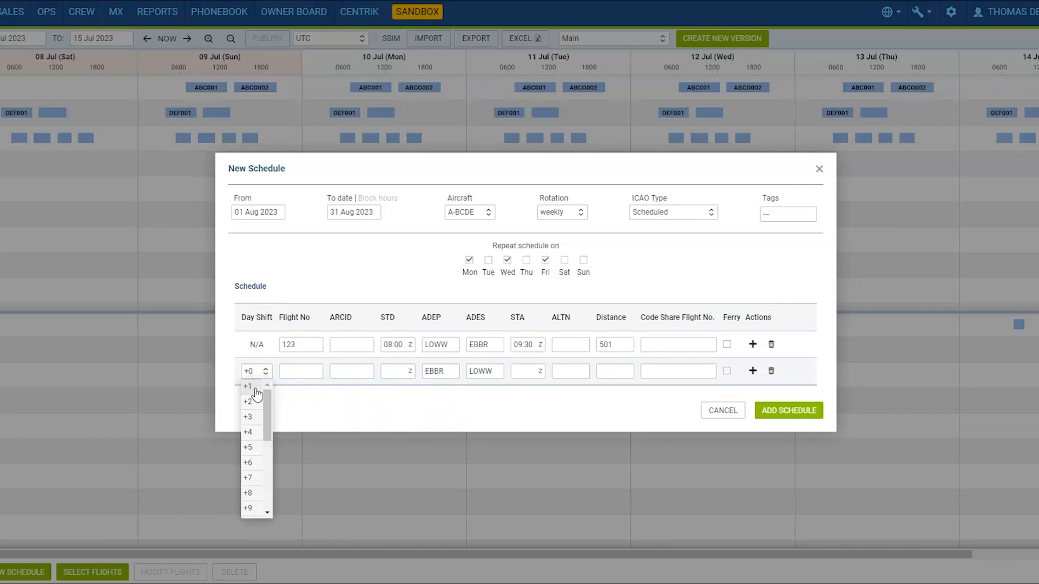
{"action": "mouse_move", "coordinate": [255, 396]}
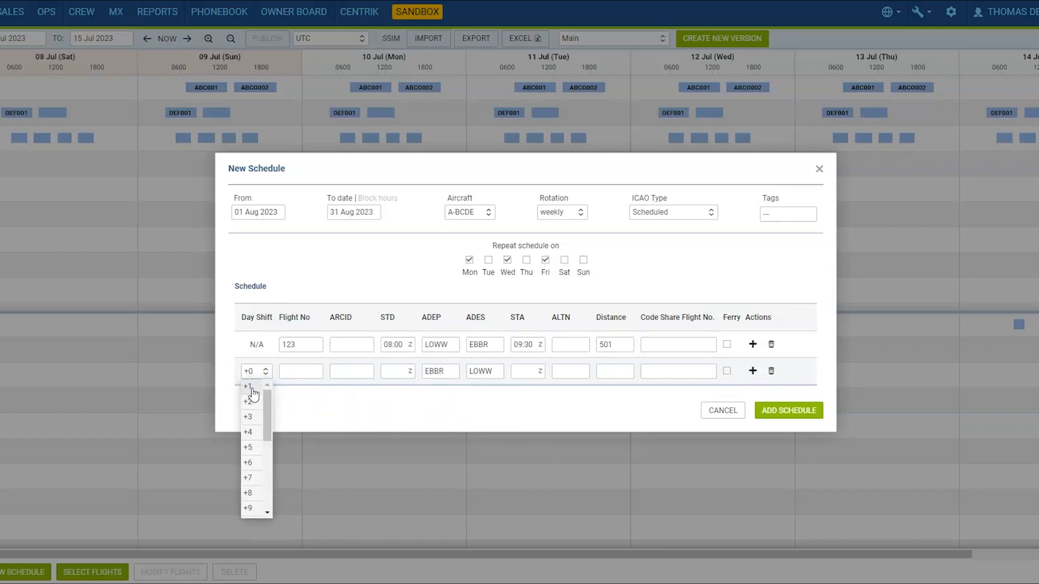
{"action": "left_click", "coordinate": [248, 385]}
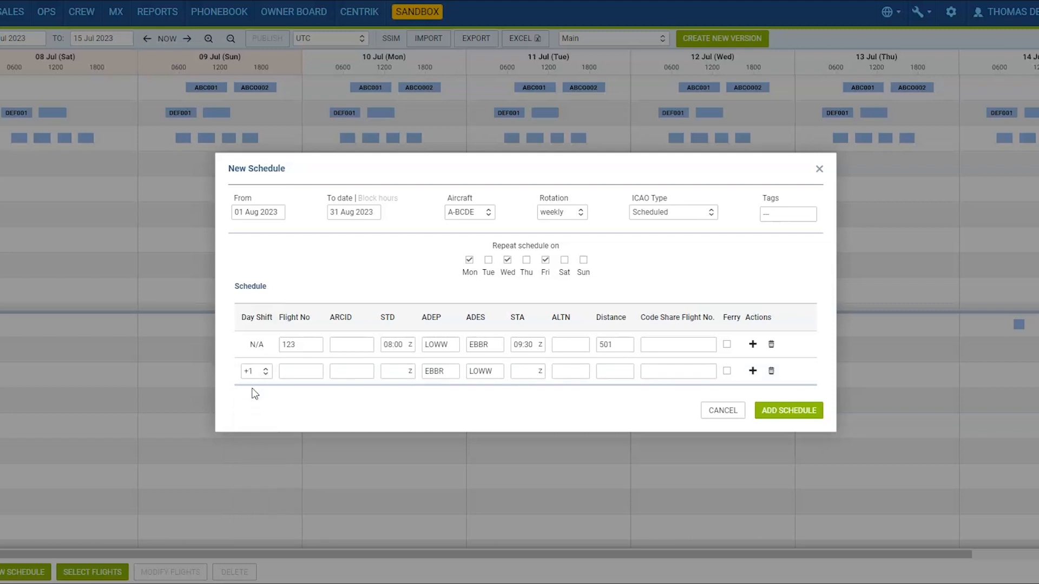
{"action": "left_click", "coordinate": [255, 371]}
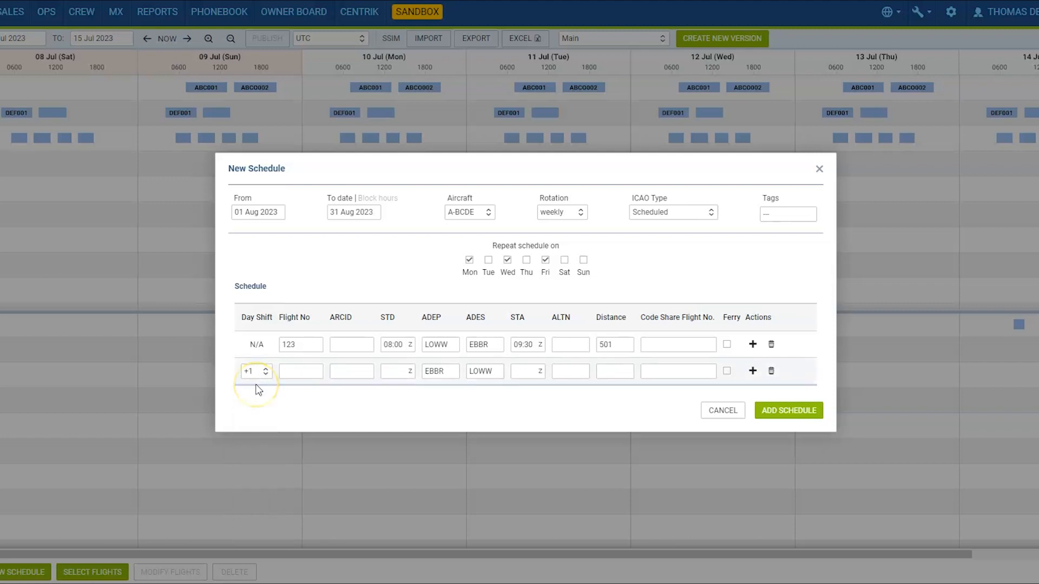
{"action": "left_click", "coordinate": [351, 370]}
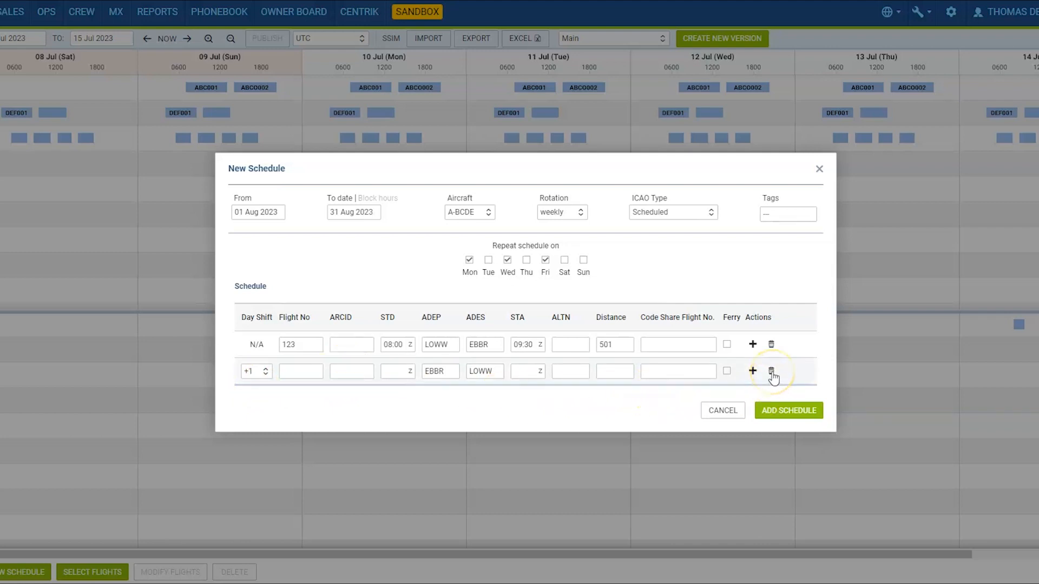
{"action": "left_click", "coordinate": [771, 371]}
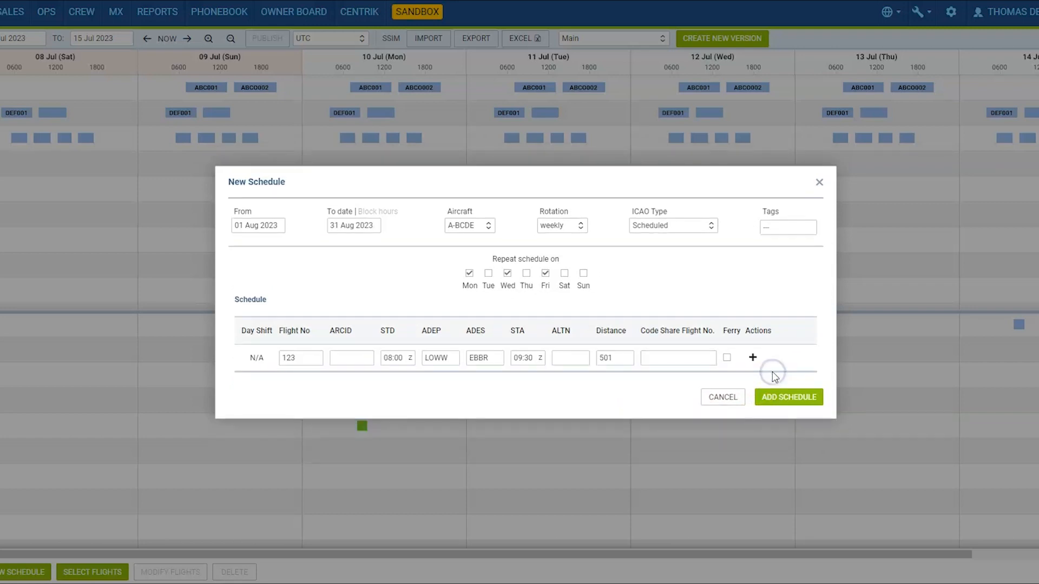